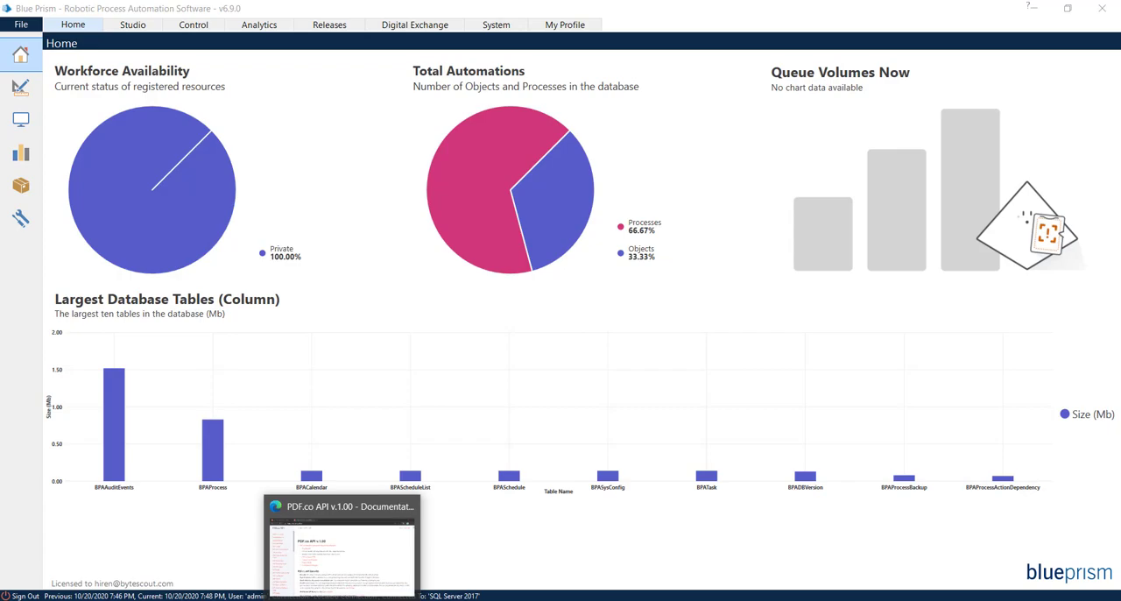
# Step: Switch to Edge, browse the pdf.co homepage, then move to the PDF.co API v.1.00 docs tab
pyautogui.click(341, 543)
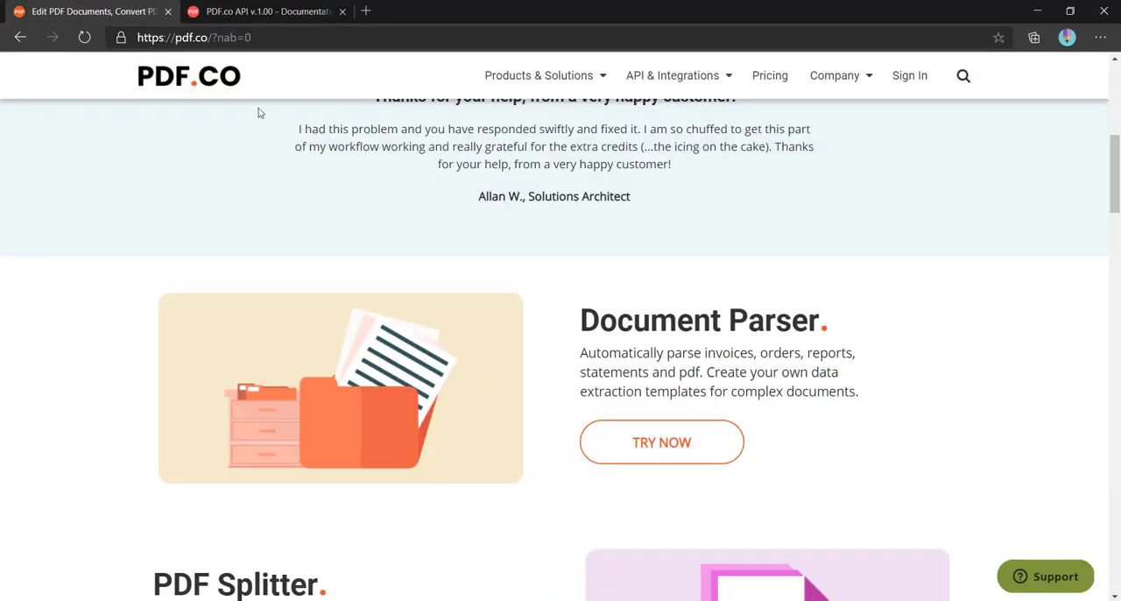
pyautogui.scroll(3)
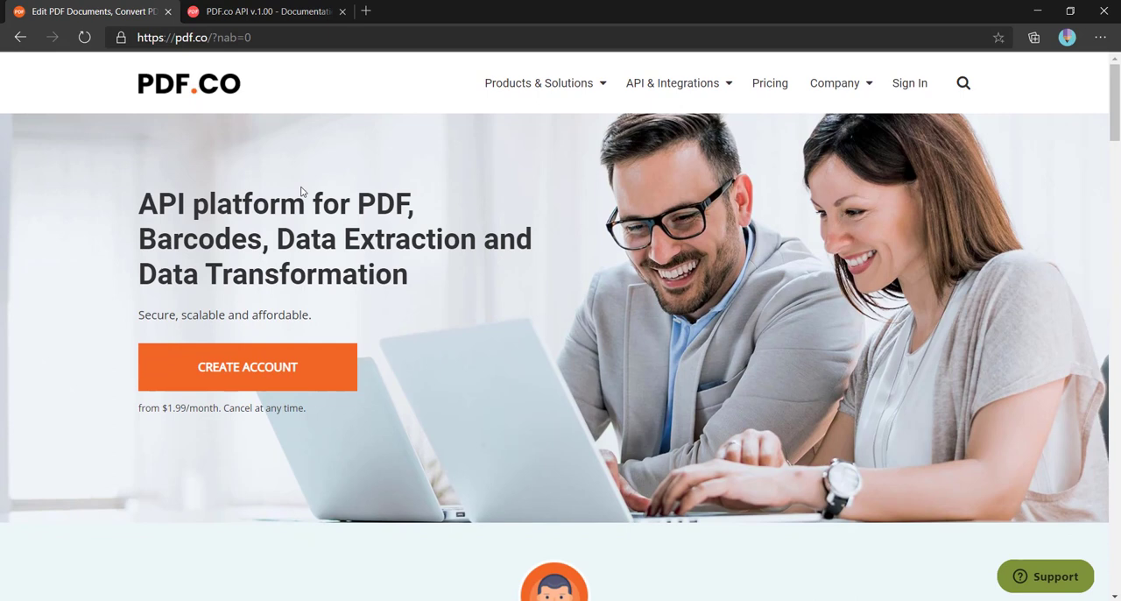
pyautogui.moveTo(512, 333)
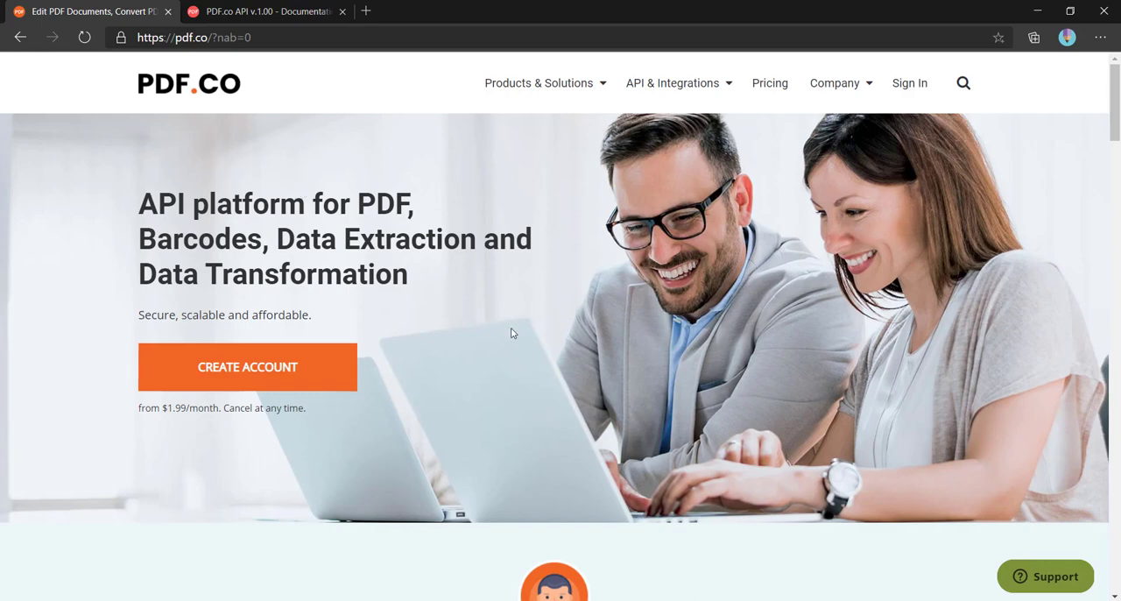
pyautogui.scroll(-3)
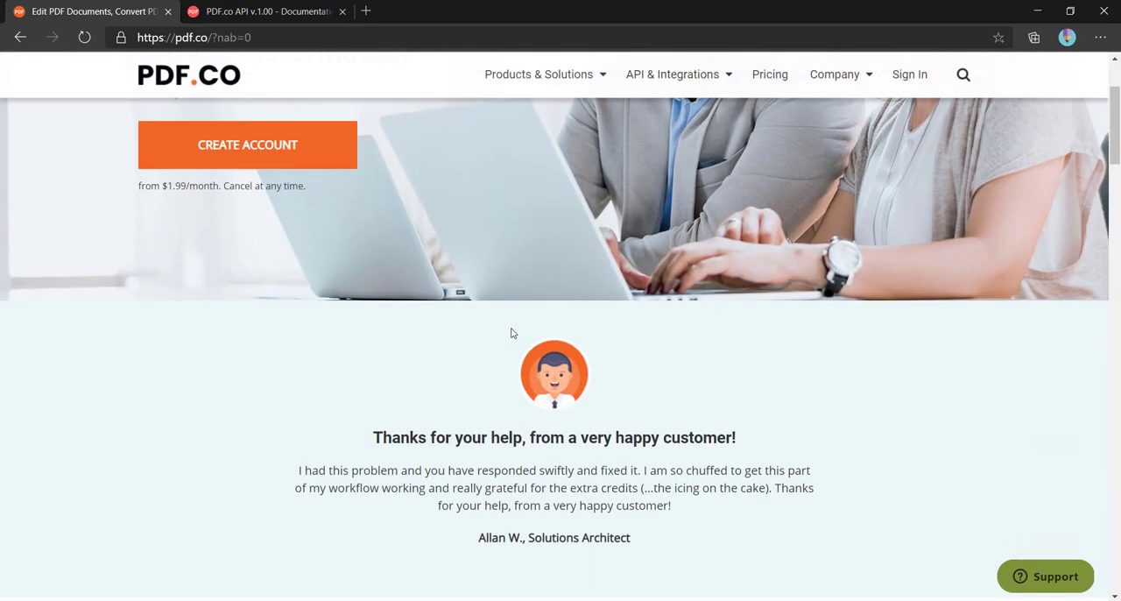
pyautogui.click(267, 10)
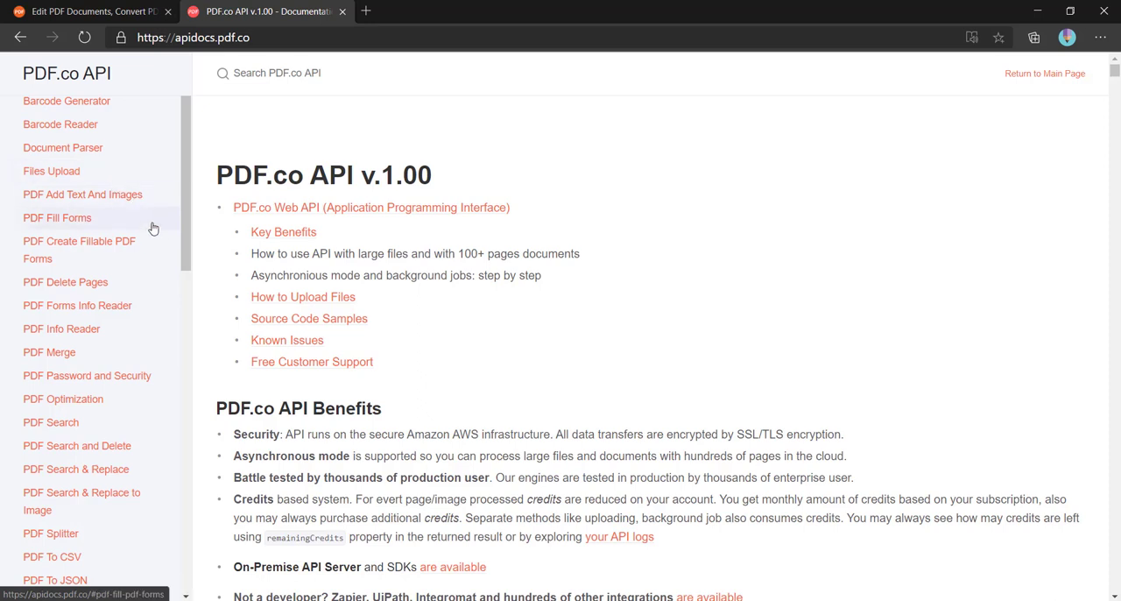
# Step: Scroll down the apidocs.pdf.co sidebar through the conversion endpoint list
pyautogui.scroll(-3)
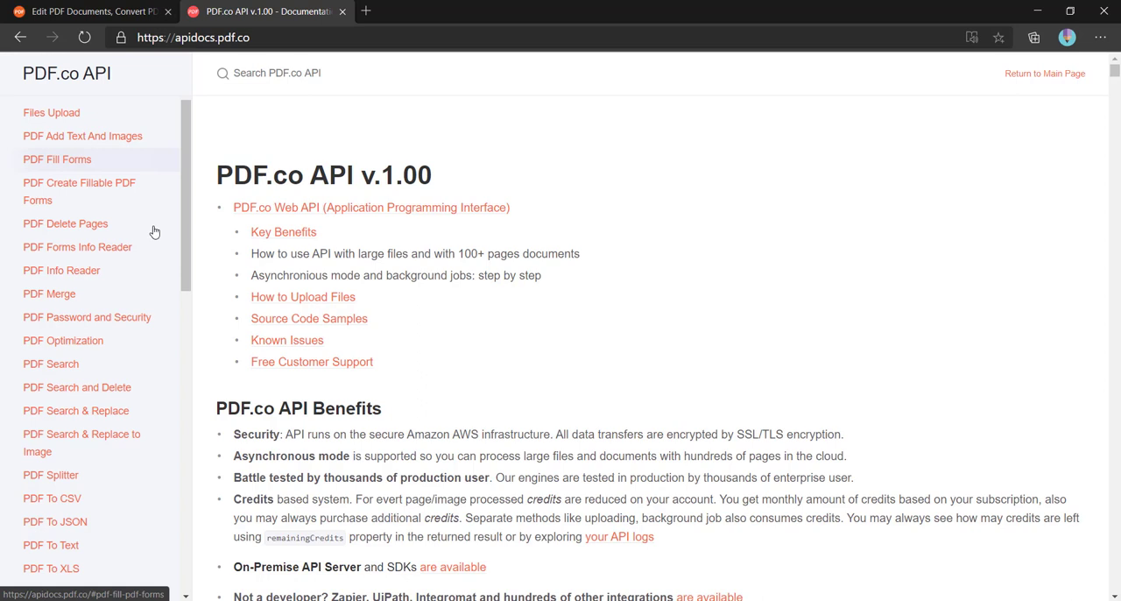
pyautogui.scroll(-3)
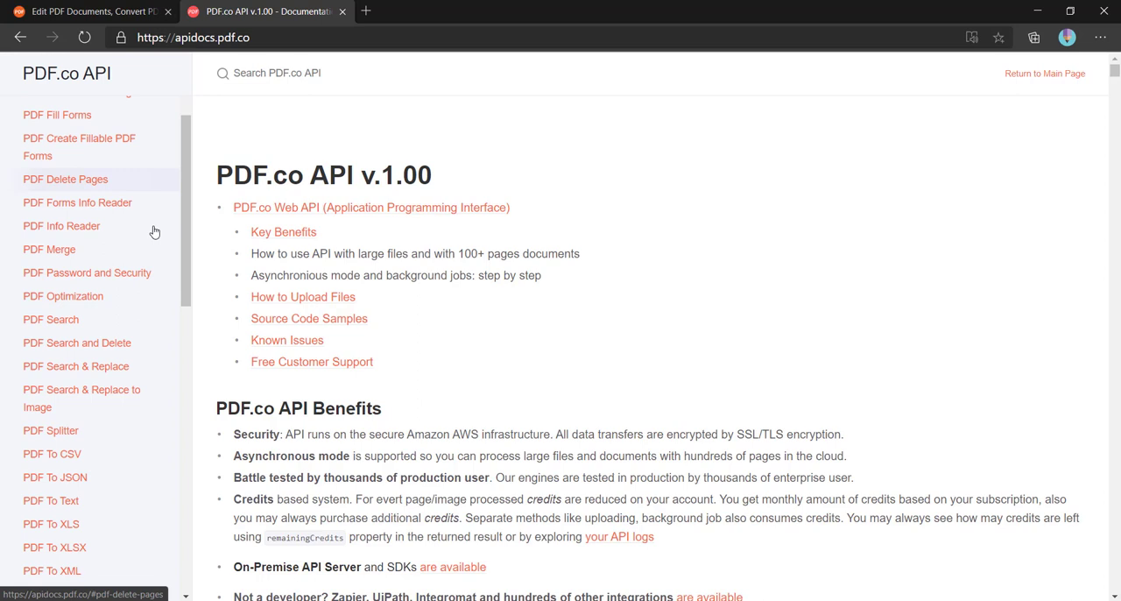
pyautogui.scroll(-3)
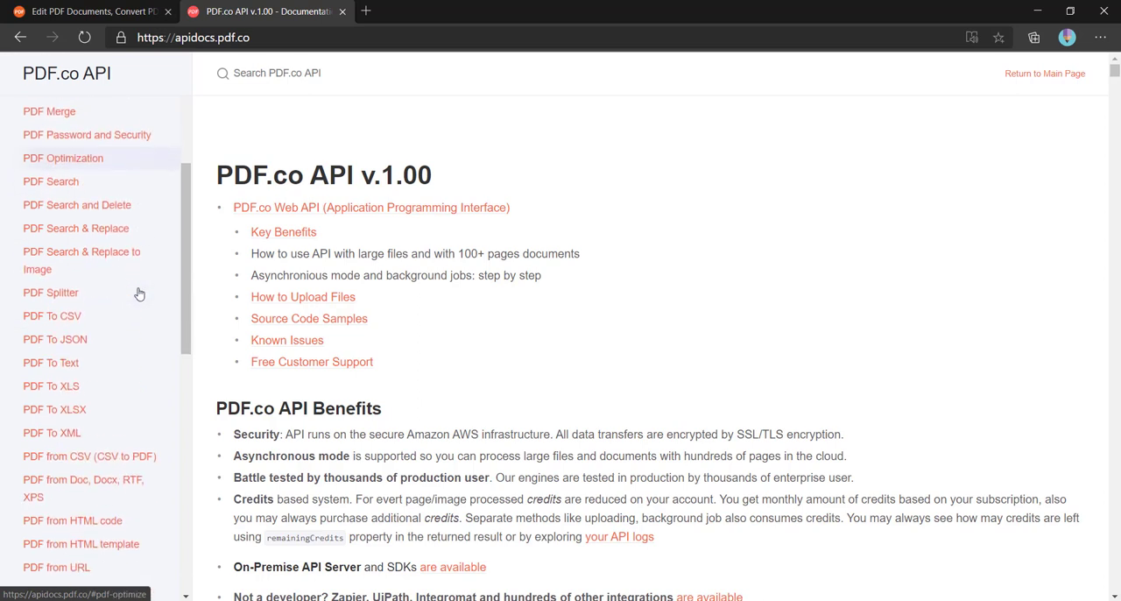
pyautogui.scroll(-3)
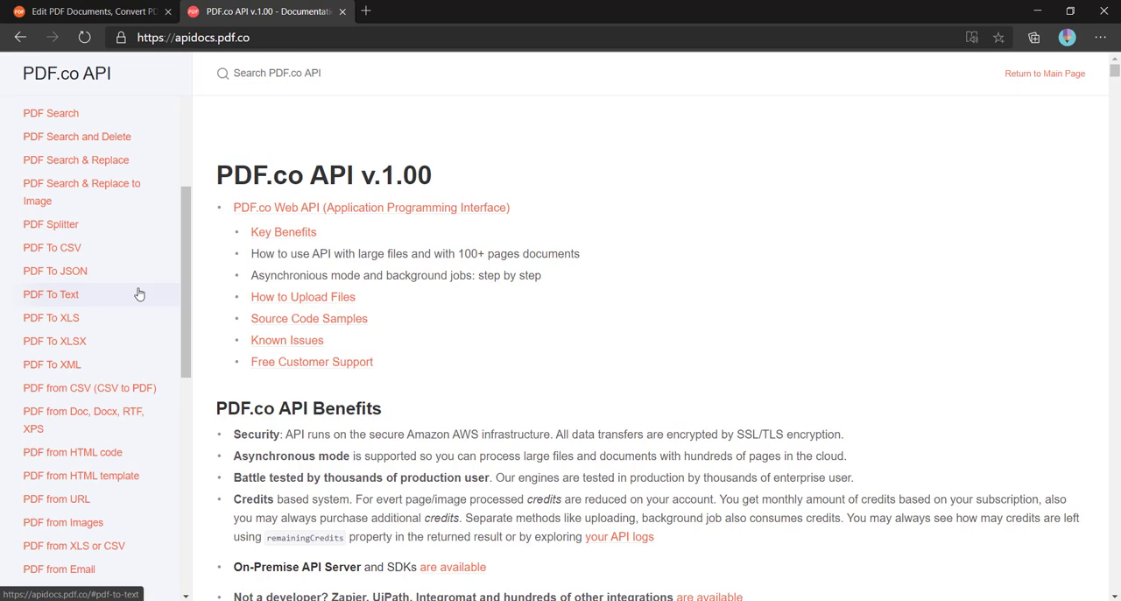
pyautogui.scroll(-3)
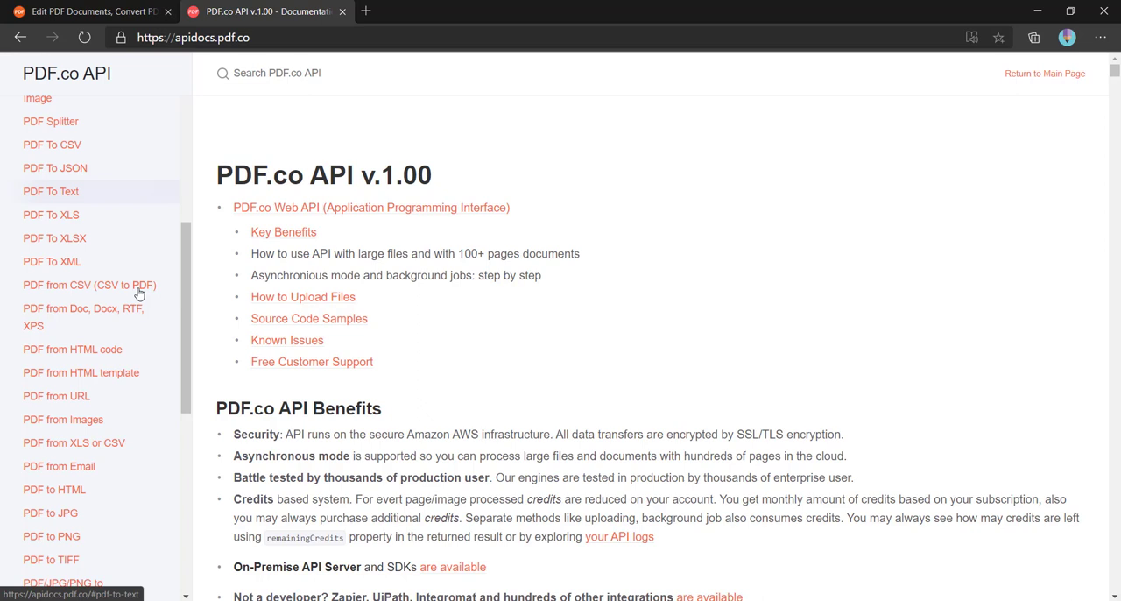
pyautogui.moveTo(148, 201)
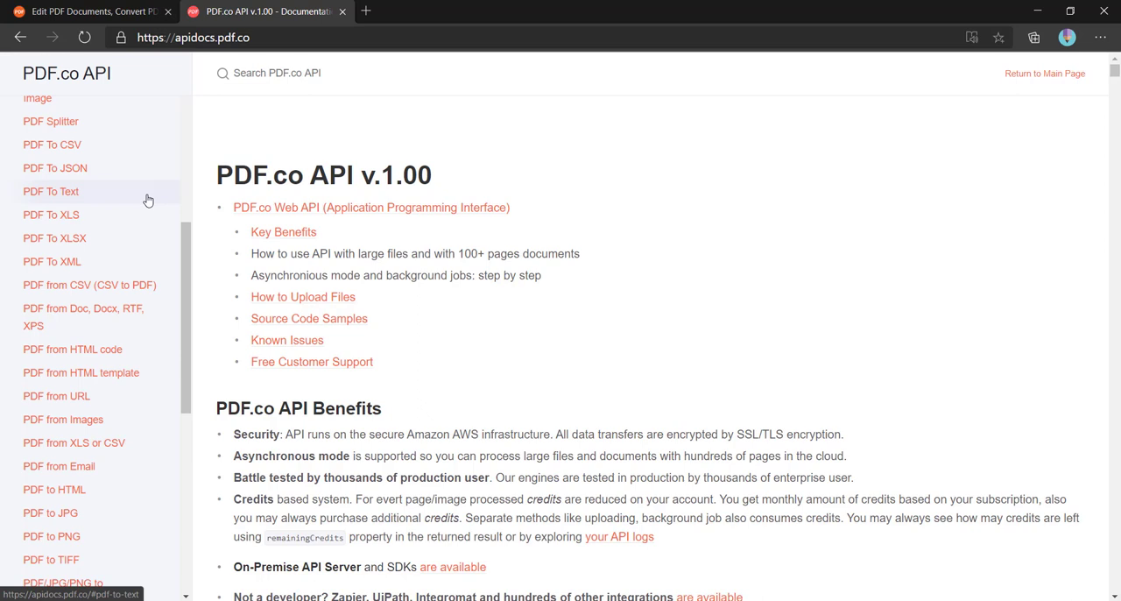
pyautogui.moveTo(165, 143)
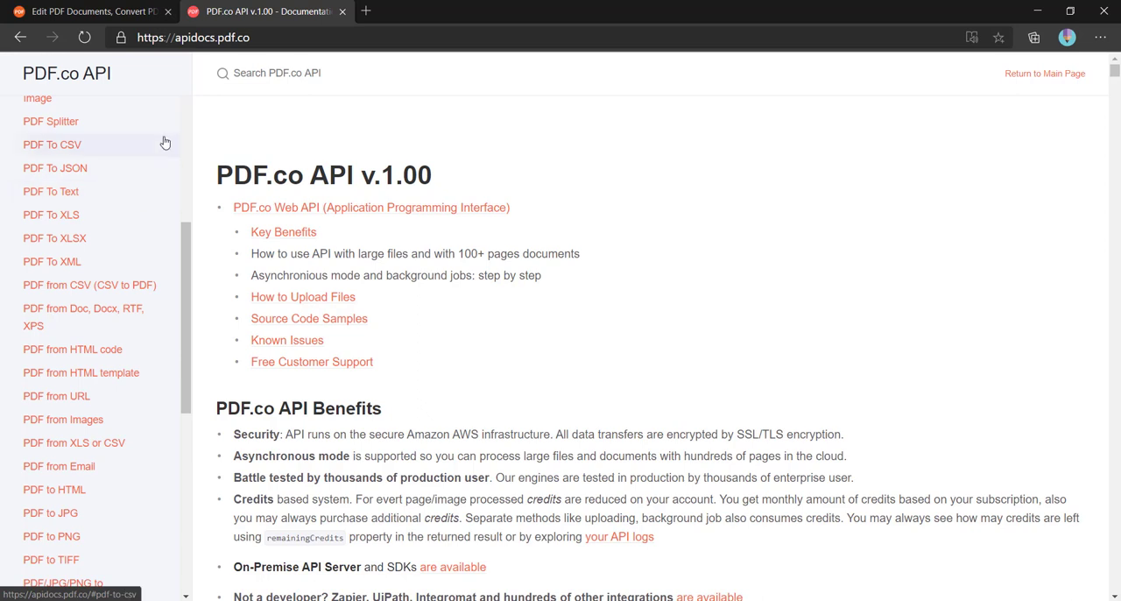
# Step: Scroll the endpoint list down and back up to review it again
pyautogui.scroll(-3)
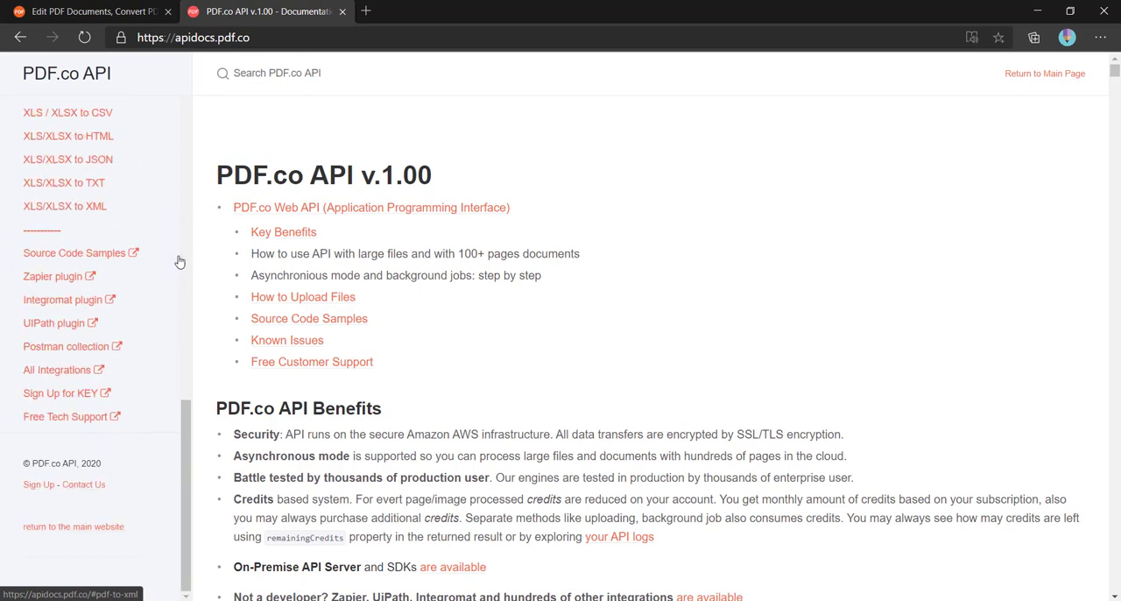
pyautogui.scroll(3)
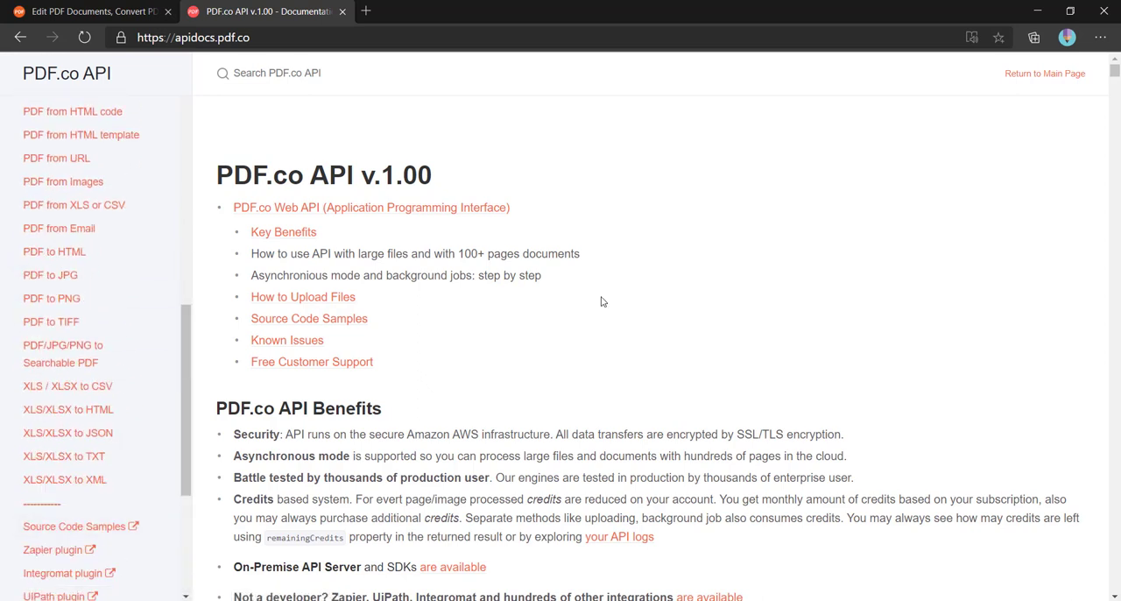
pyautogui.scroll(3)
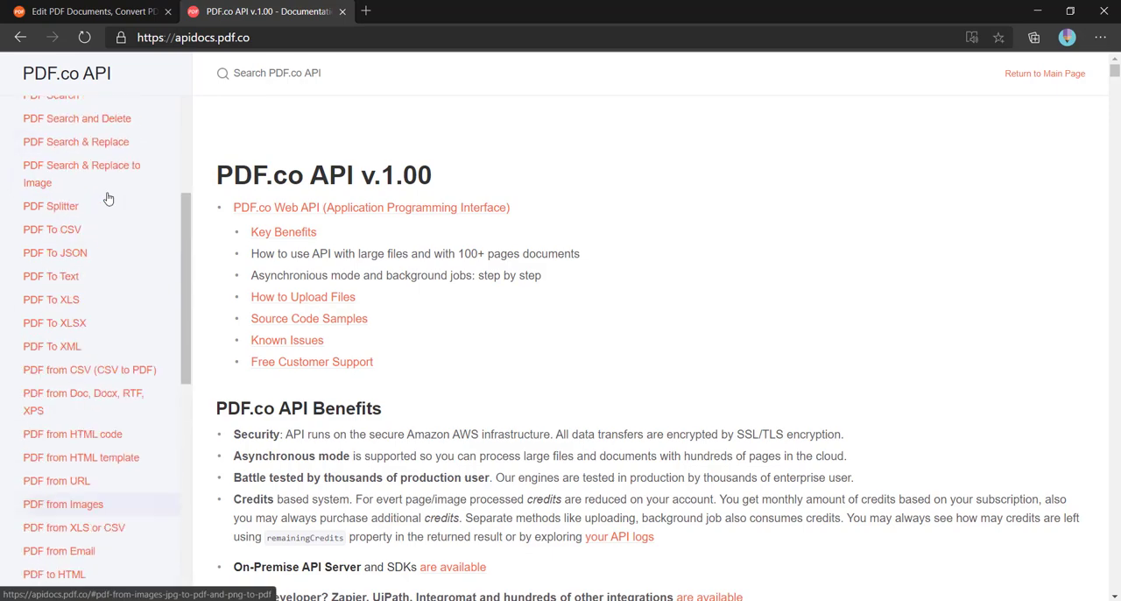
pyautogui.scroll(3)
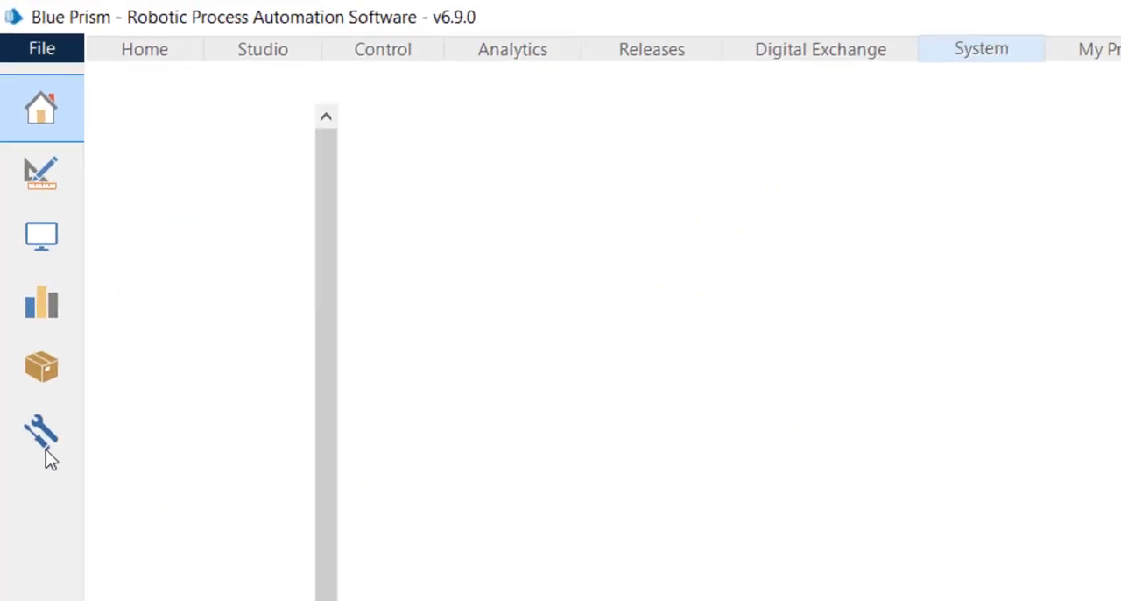
# Step: Open the PDF.co definition from System > Objects > Web API Services
pyautogui.click(41, 440)
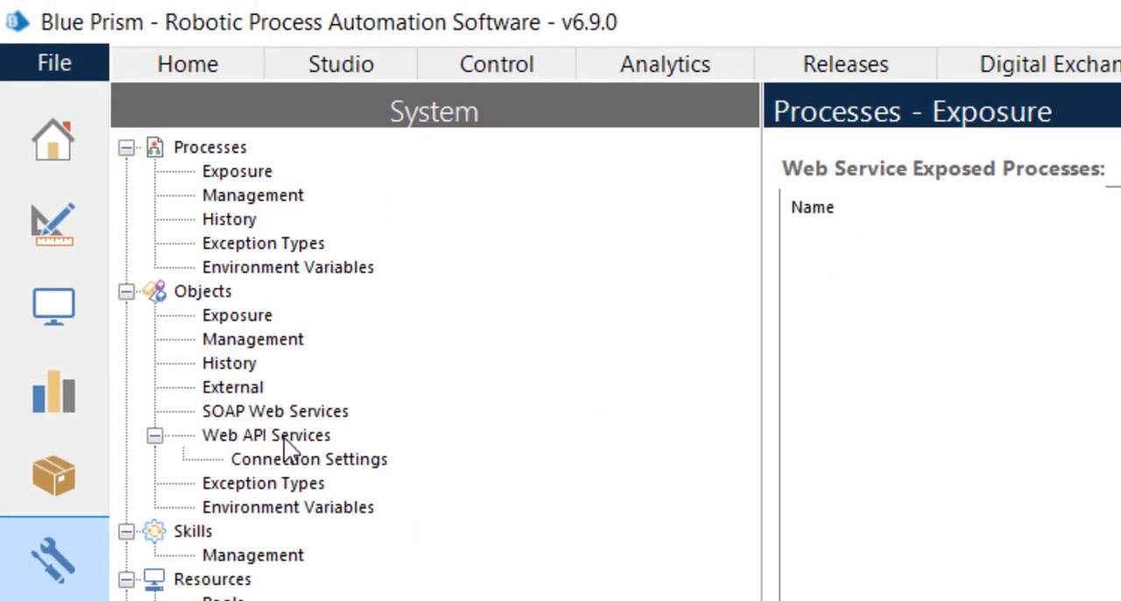
pyautogui.click(267, 435)
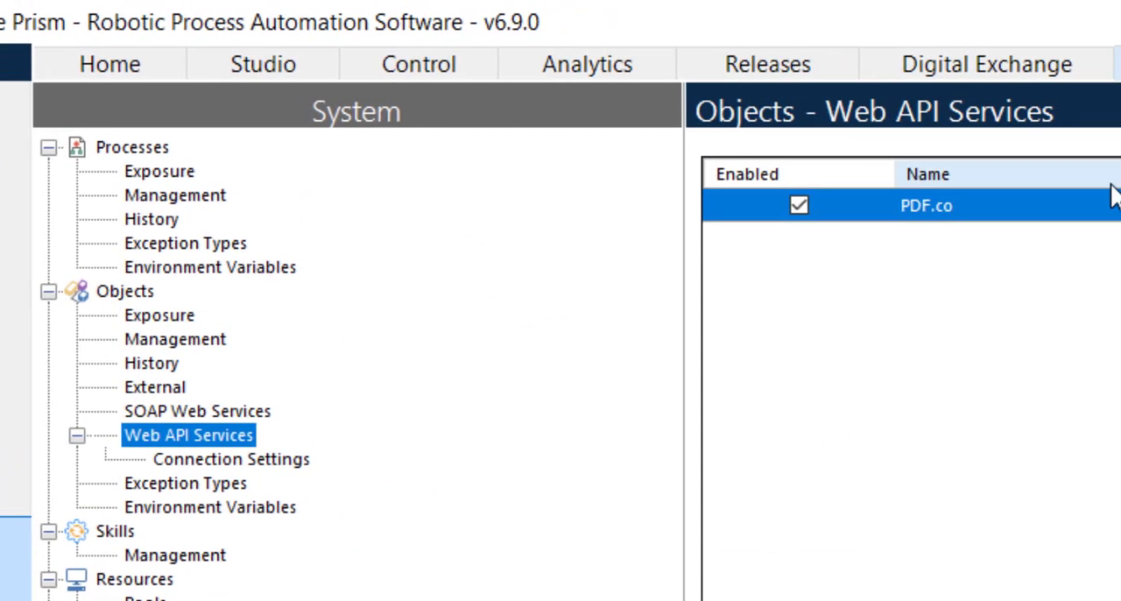
pyautogui.doubleClick(925, 205)
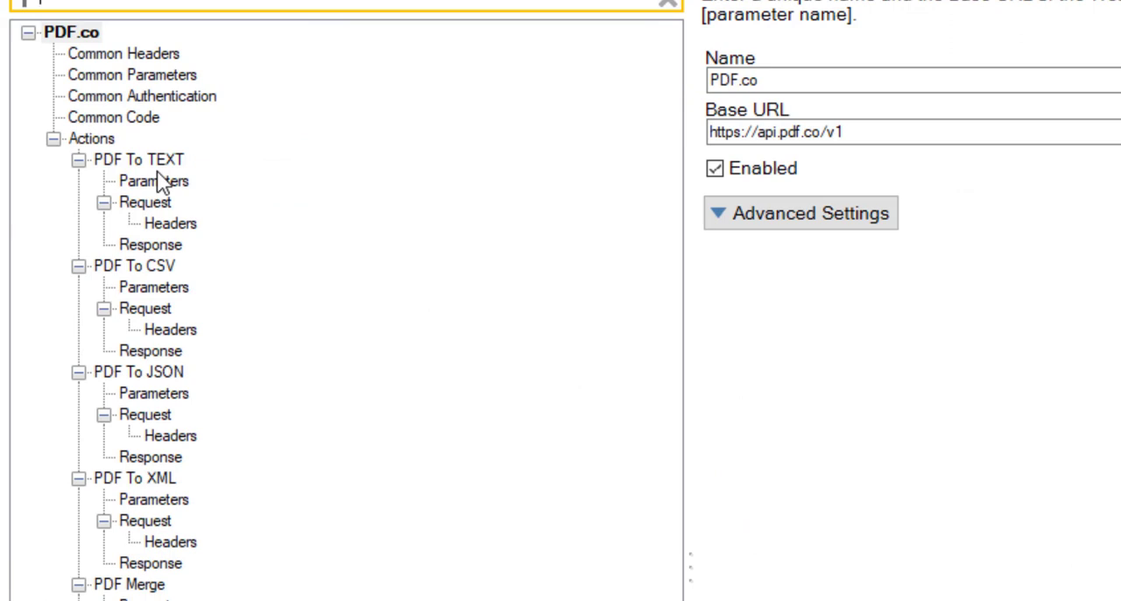
pyautogui.moveTo(173, 287)
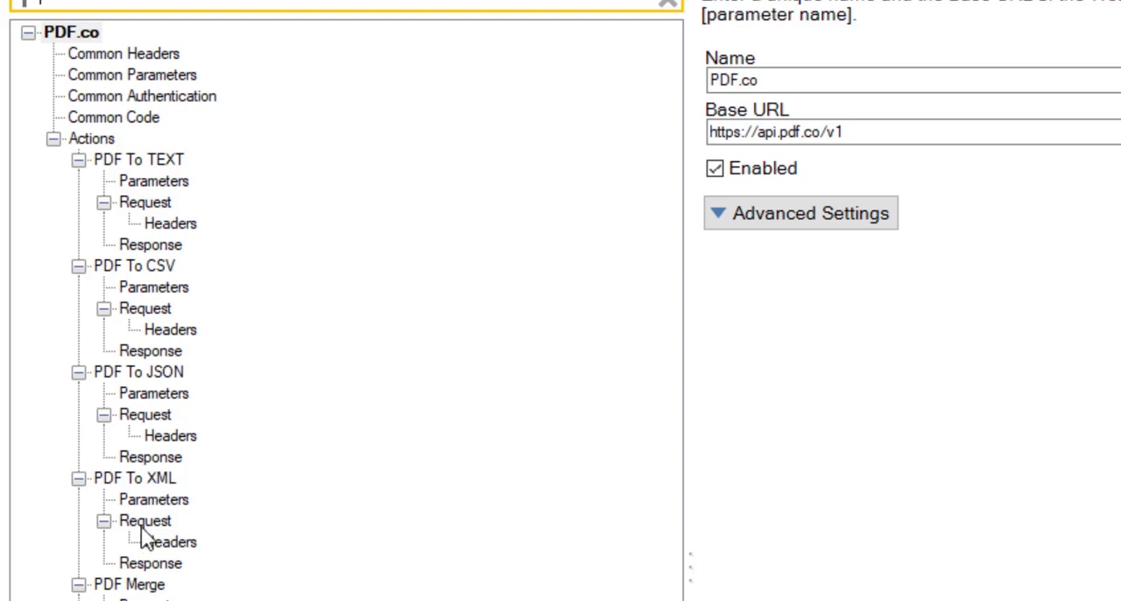
# Step: Review PDF To TEXT's POST request template, then view the common x-api-key parameter
pyautogui.scroll(-3)
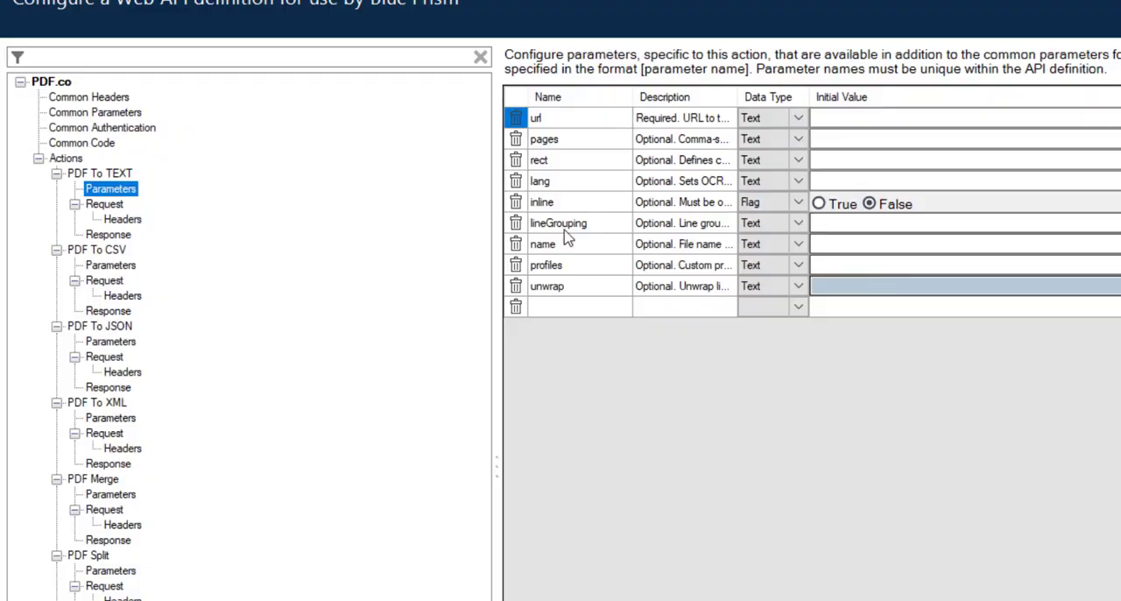
pyautogui.click(104, 204)
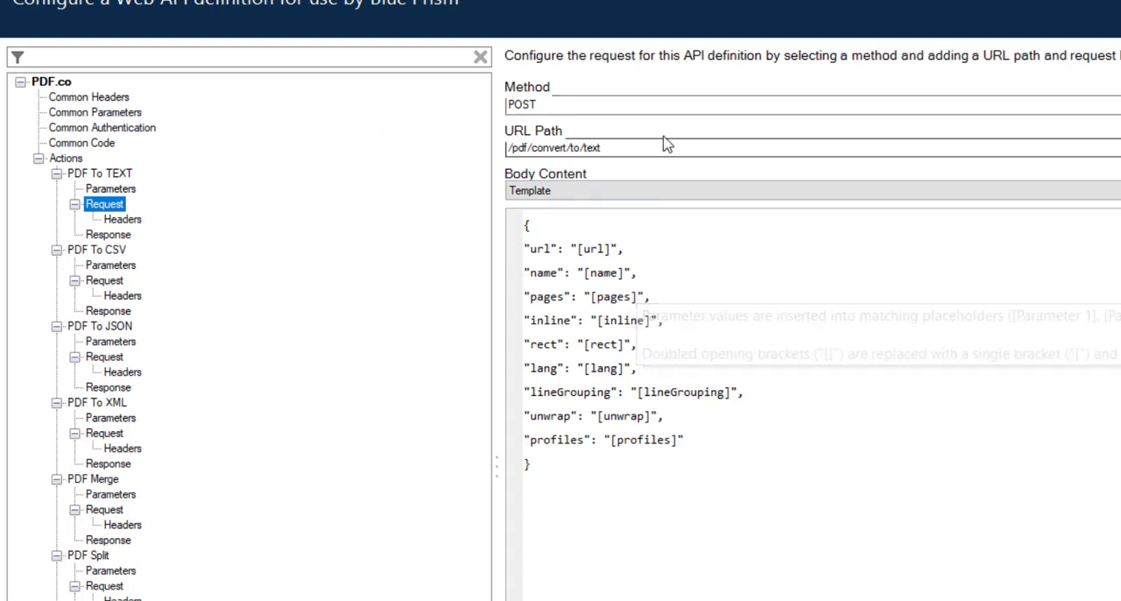
pyautogui.click(123, 219)
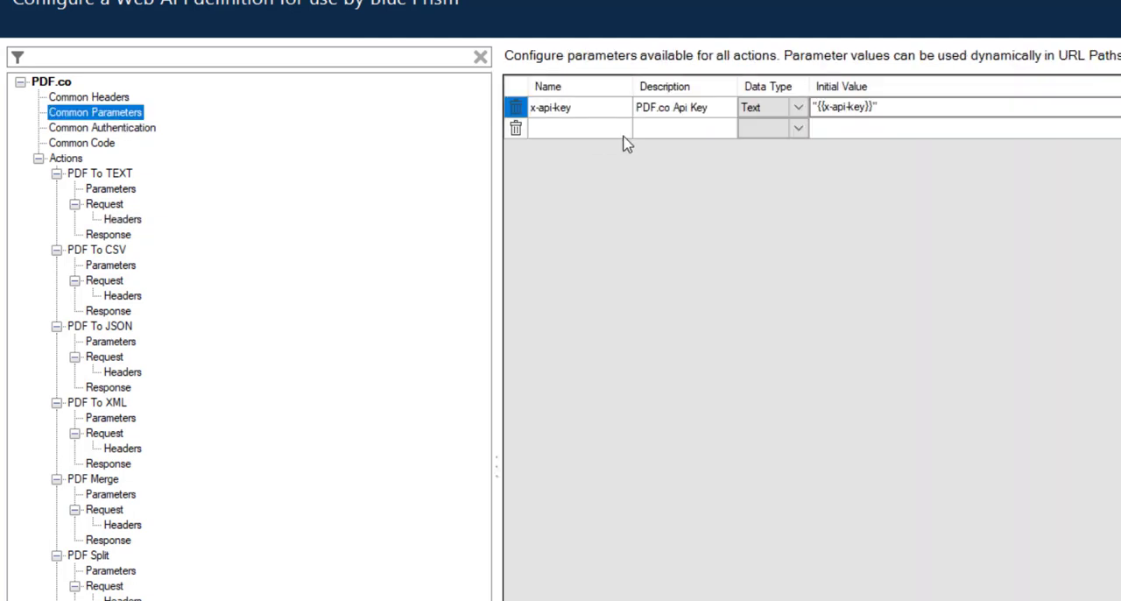
pyautogui.moveTo(610, 119)
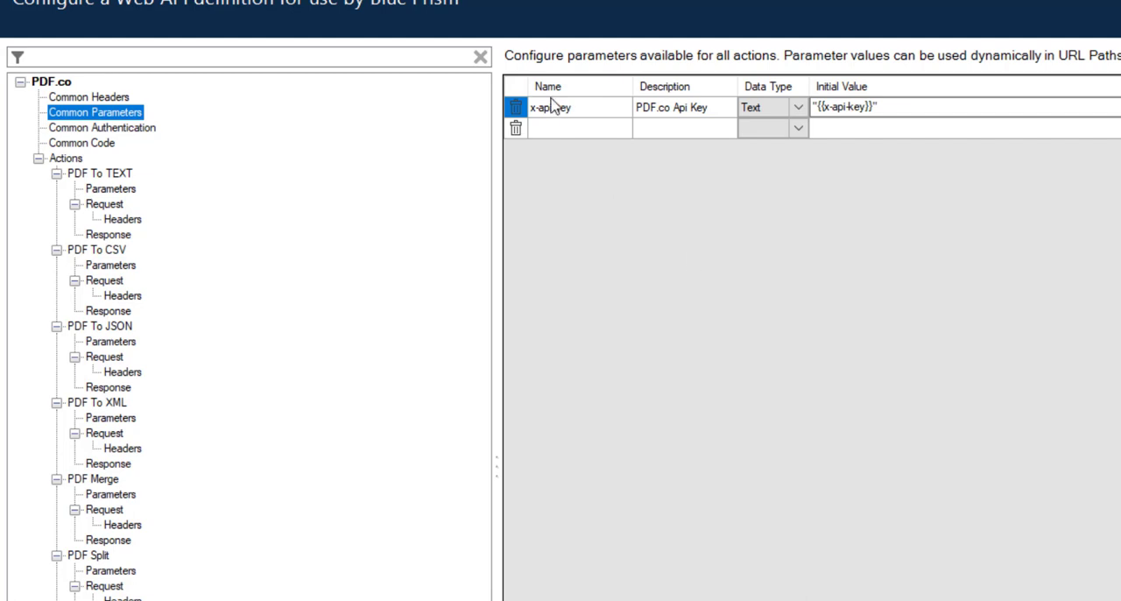
pyautogui.moveTo(606, 366)
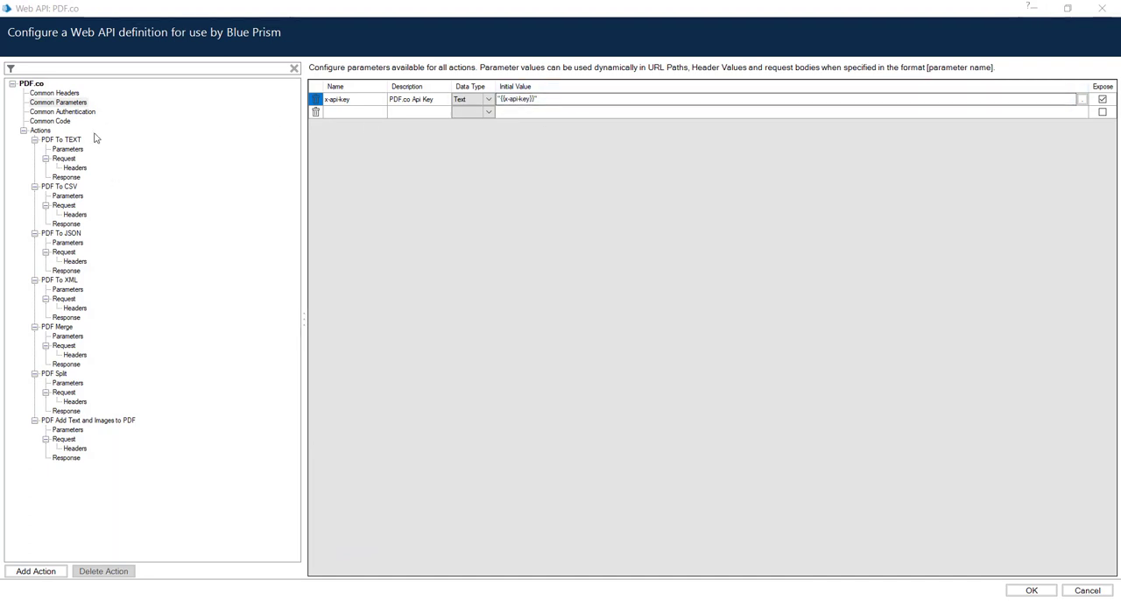
pyautogui.moveTo(105, 124)
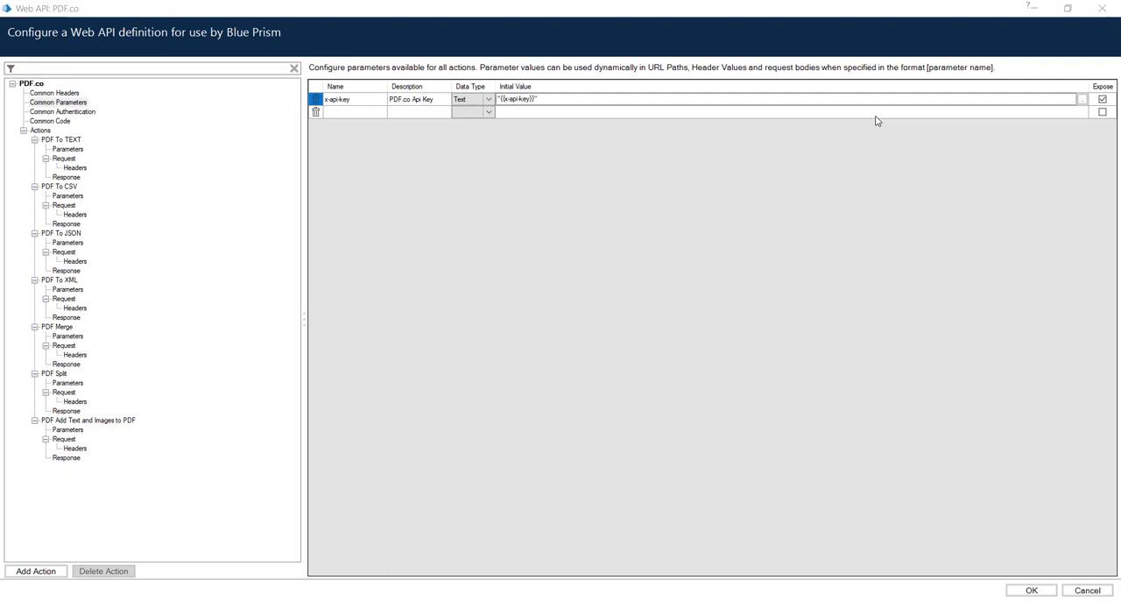
pyautogui.moveTo(112, 311)
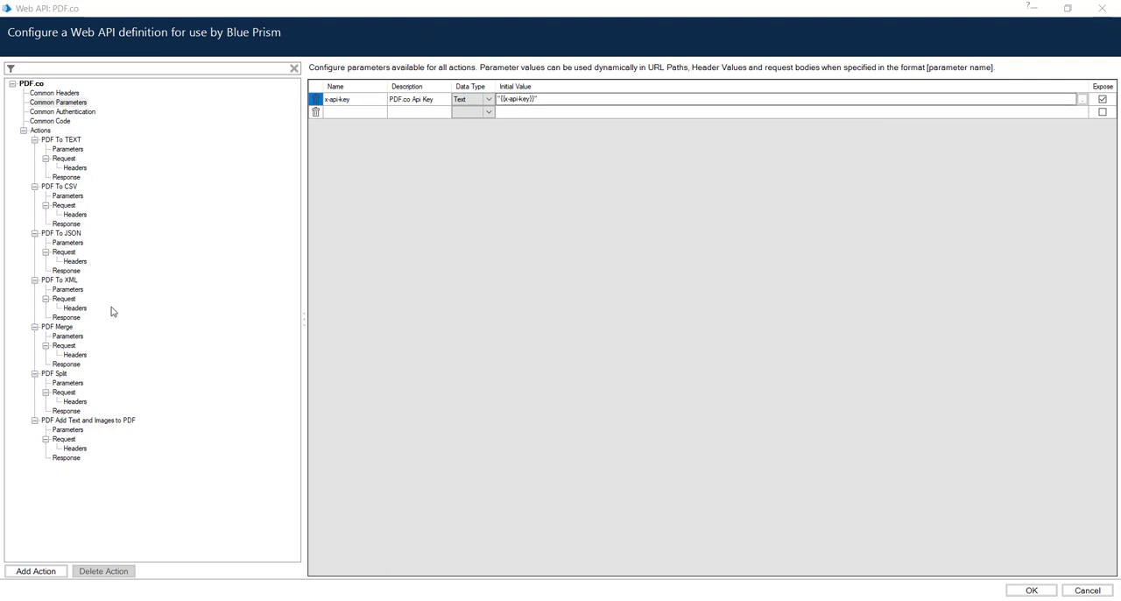
pyautogui.moveTo(87, 258)
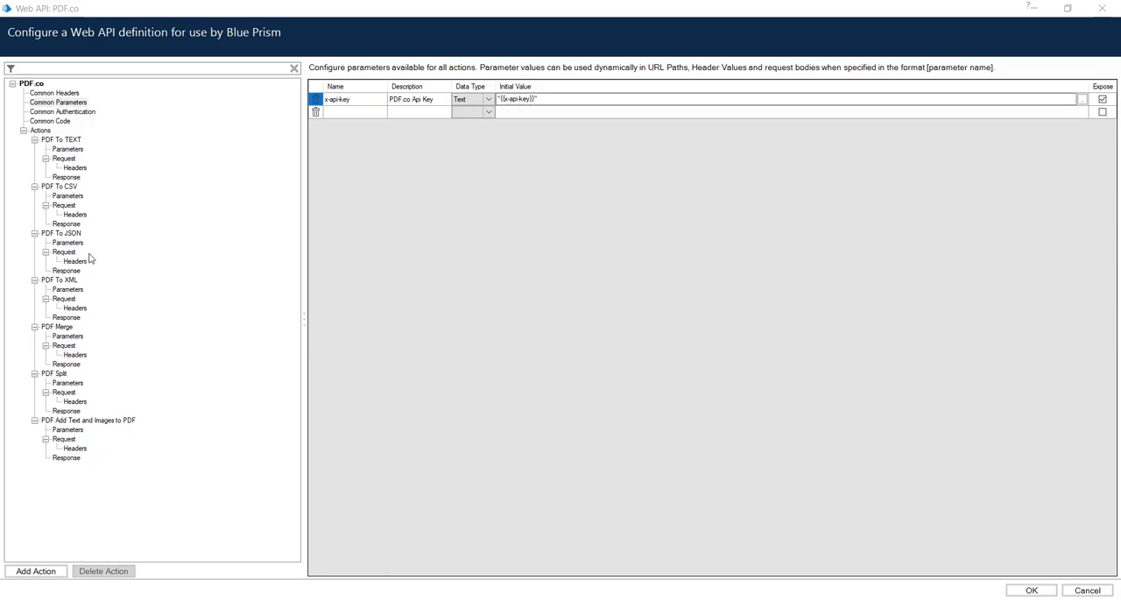